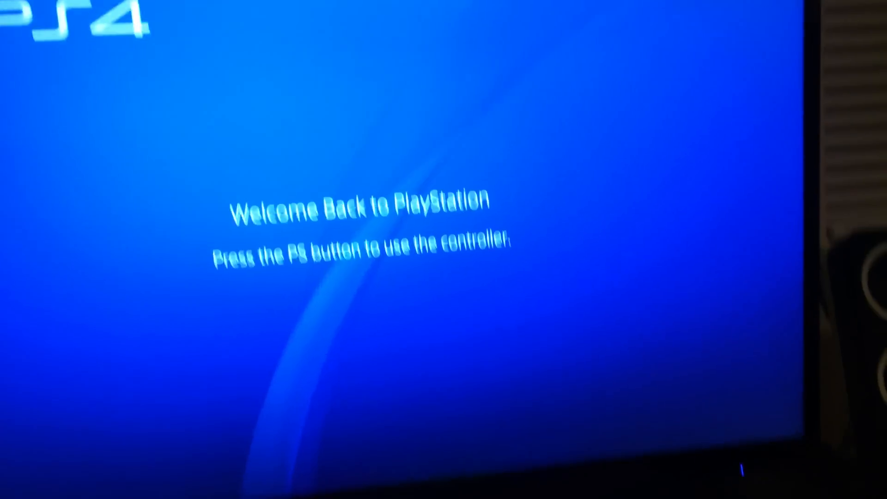
# Wake the console, sign in with the existing user and reach Sound and Screen settings
pyautogui.press('ps')
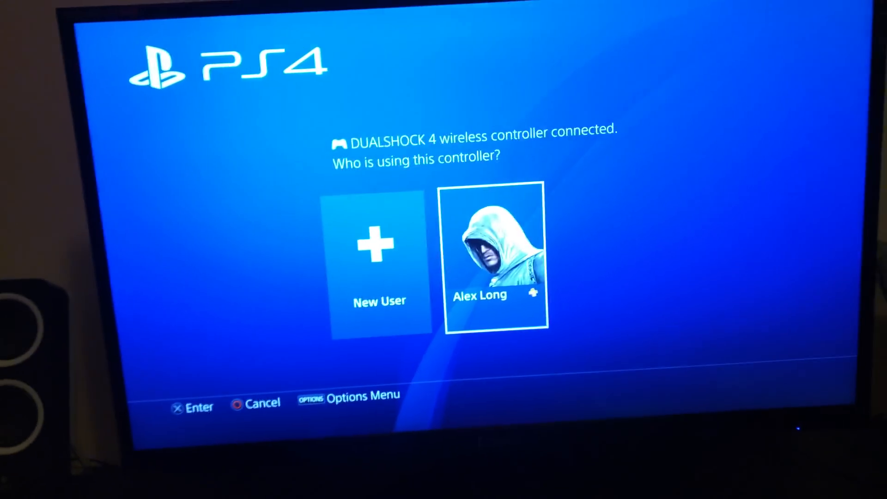
pyautogui.click(494, 253)
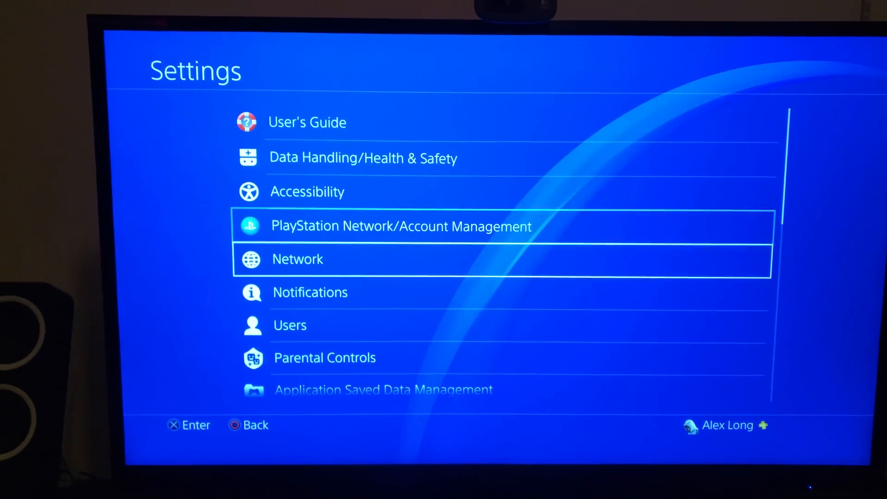
pyautogui.scroll(-3)
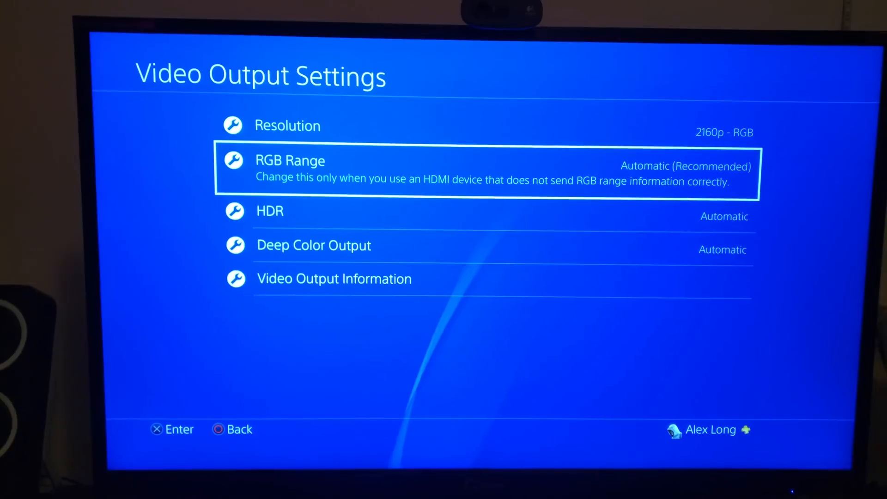
# View Video Output Information showing 3840×2160 60 Hz RGB, HDCP 1.4, then go home
pyautogui.press('down')
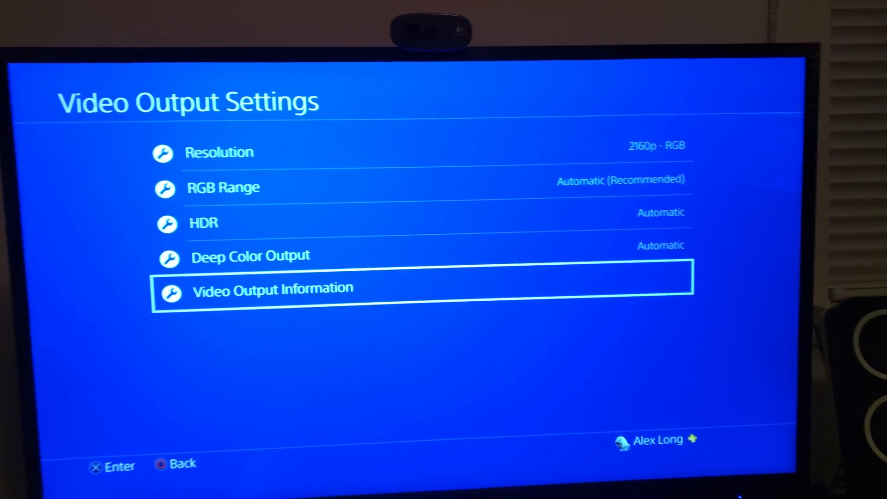
pyautogui.click(272, 288)
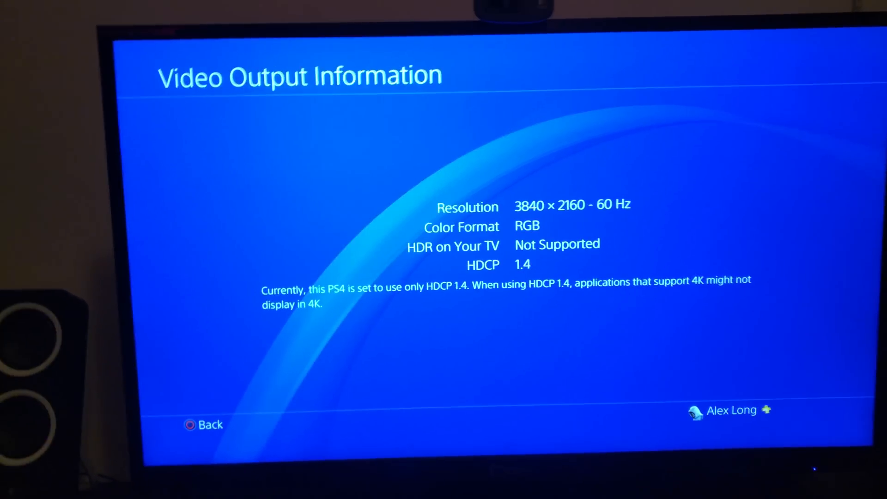
pyautogui.click(203, 425)
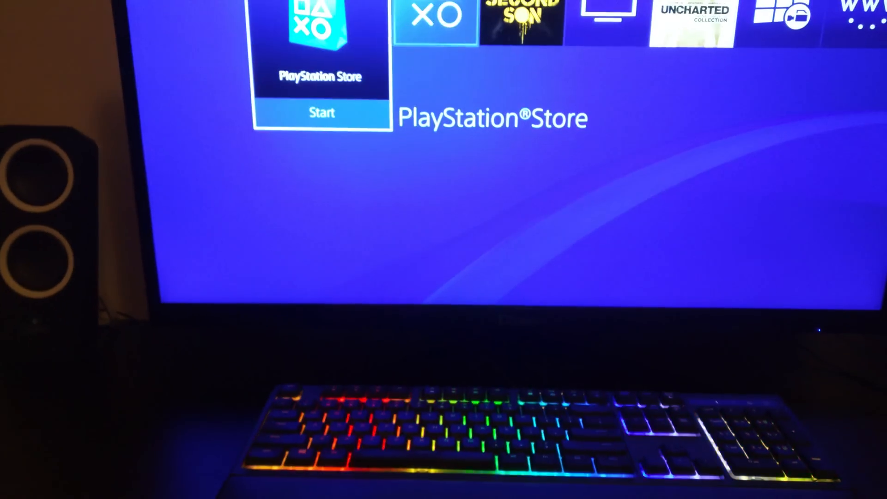
# Move along the home screen's top row to the Settings icon
pyautogui.press('right')
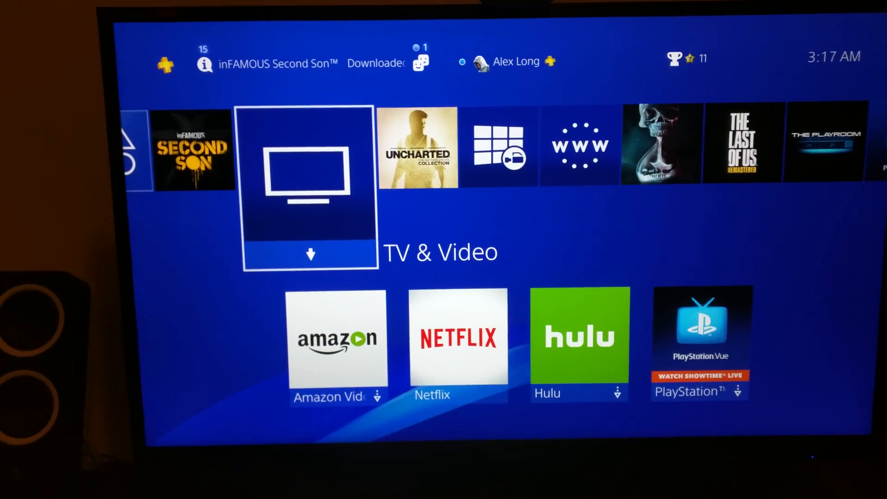
pyautogui.hscroll(-3)
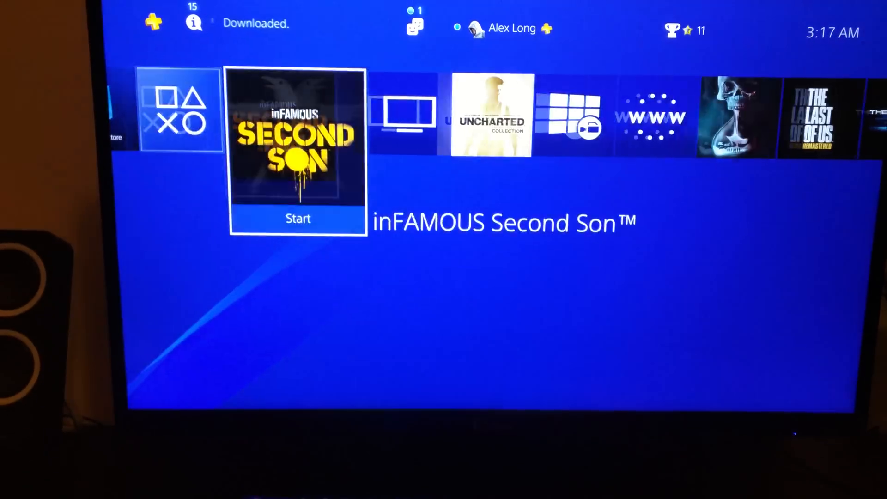
pyautogui.press('Right')
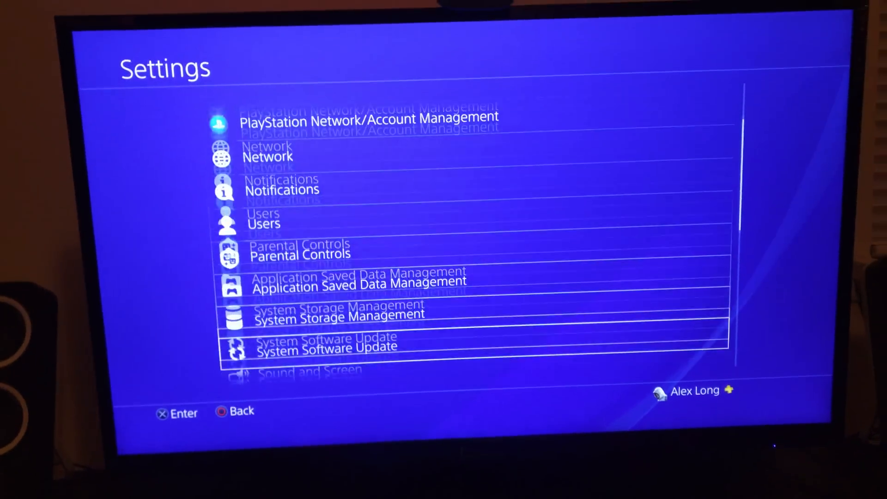
# Bring up the Quick Menu's Power options with Rest Mode, Turn Off and Restart
pyautogui.scroll(-3)
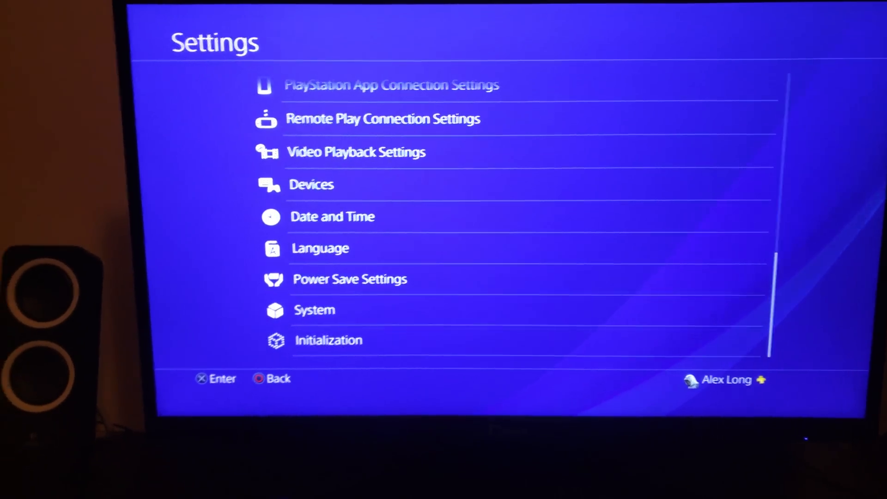
pyautogui.click(314, 310)
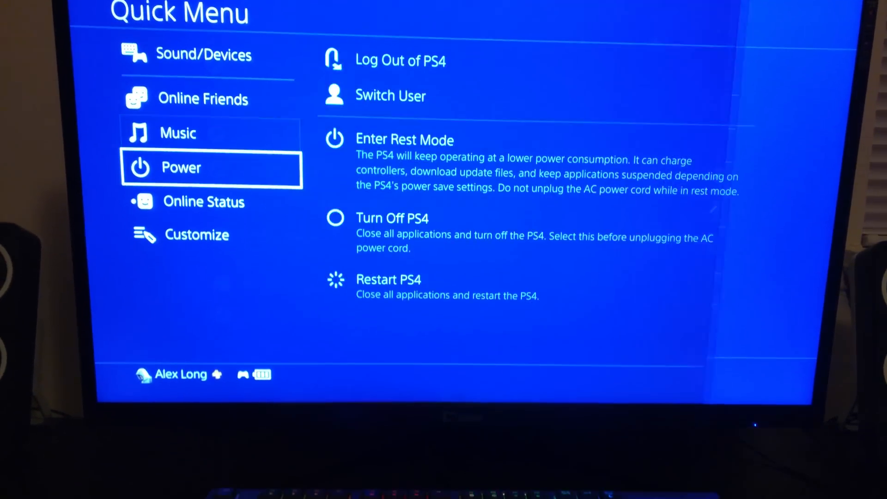
# Turn off the PS4 so it can boot into Safe Mode's HDCP mode choice
pyautogui.press('down')
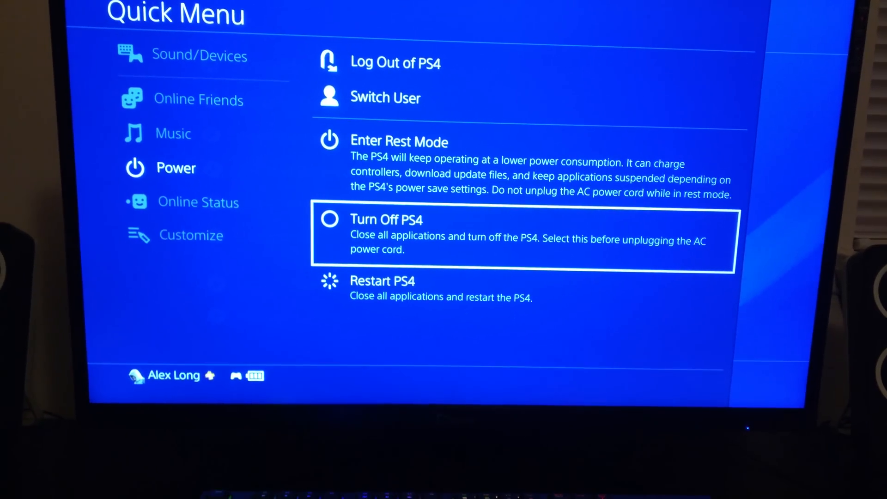
pyautogui.click(386, 220)
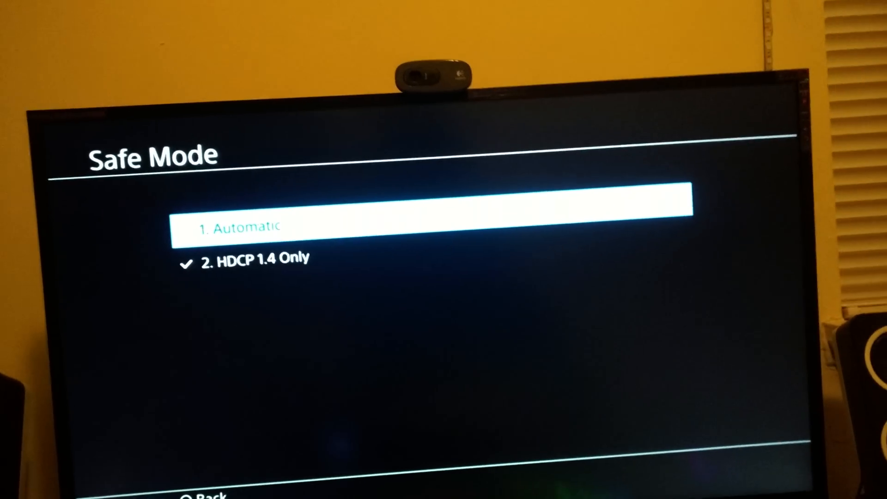
# Choose 1. Automatic HDCP in Safe Mode and confirm the restart
pyautogui.click(430, 226)
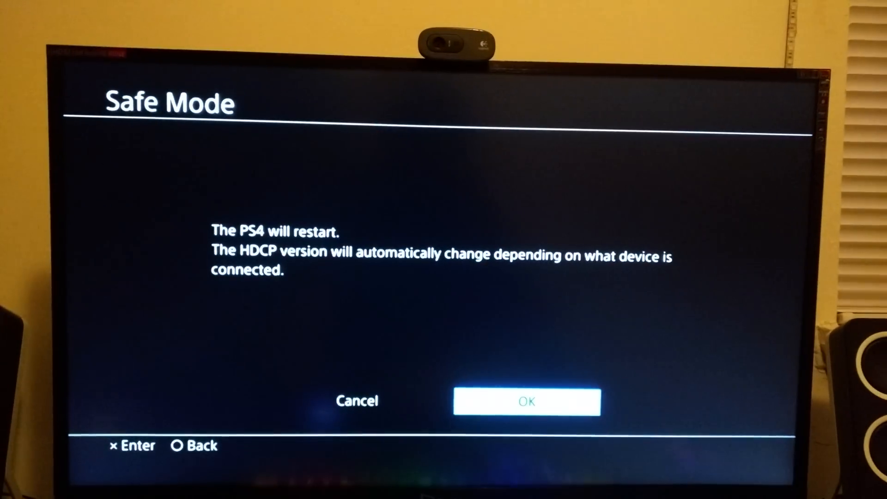
pyautogui.click(526, 400)
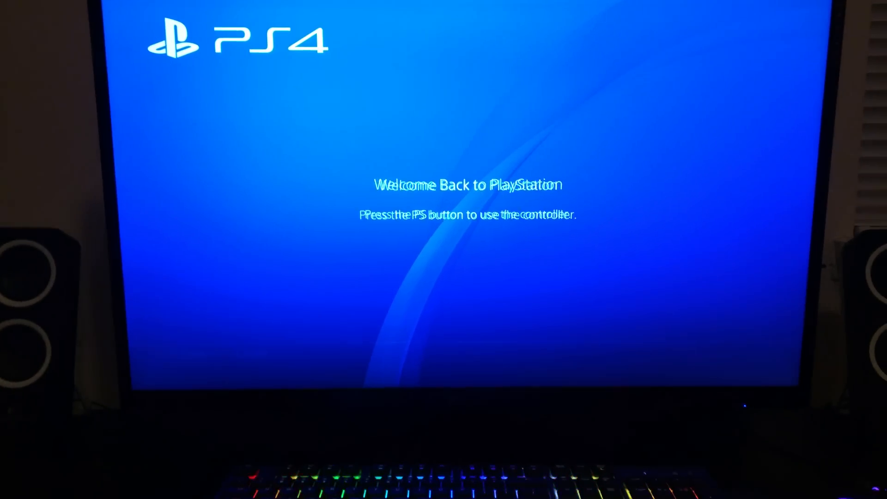
# Wake the controller, sign in, and go into the System settings holding Enable HDCP
pyautogui.press('PS')
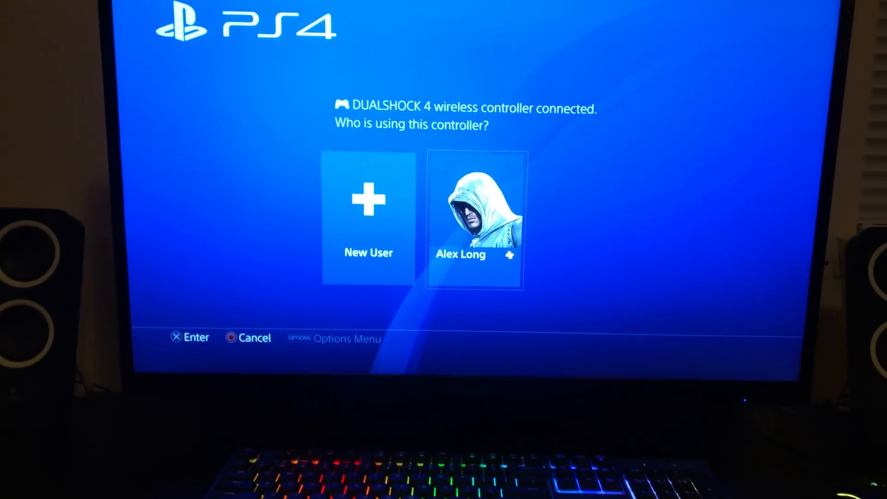
pyautogui.click(474, 220)
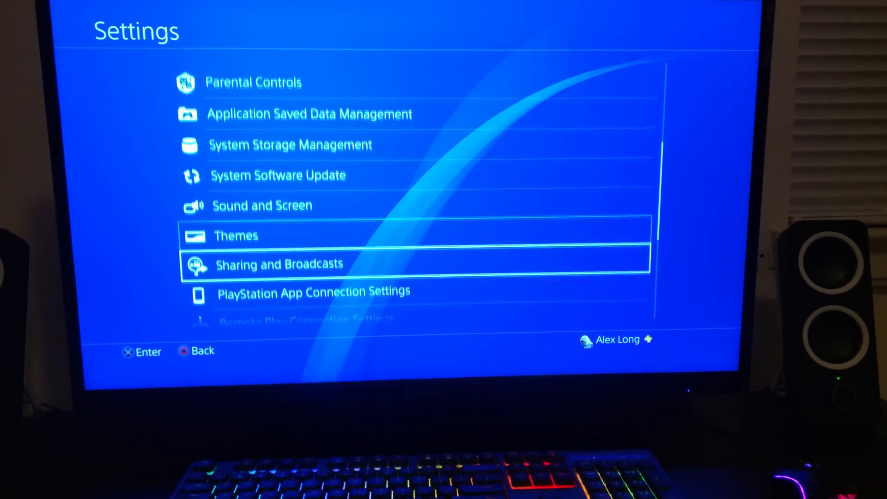
pyautogui.scroll(-3)
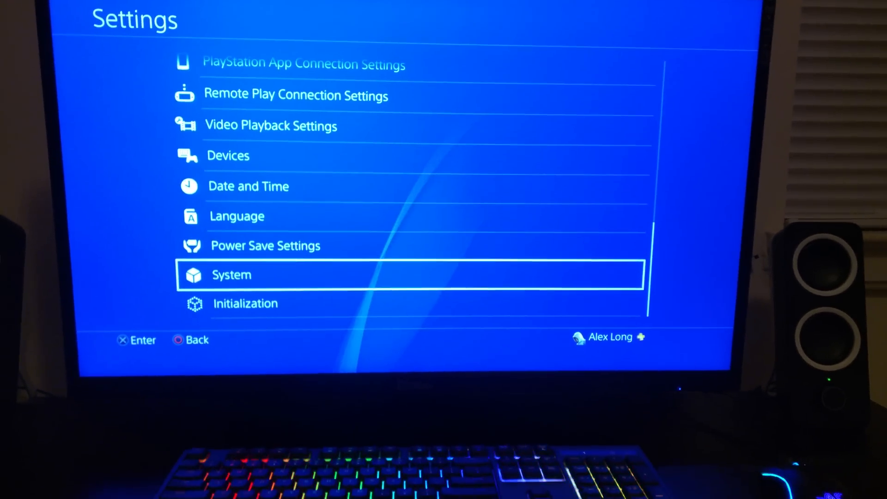
pyautogui.click(231, 275)
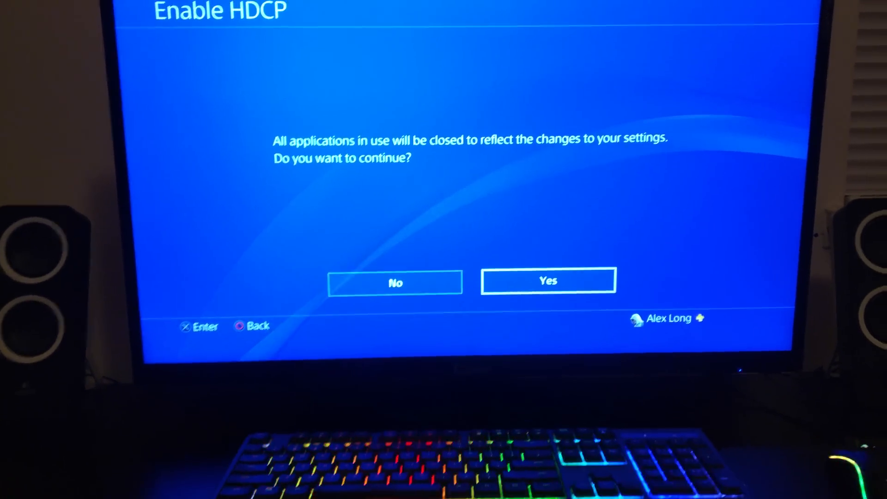
# Confirm the HDCP change with Yes and check Video Output Settings showing 2160p RGB
pyautogui.click(547, 280)
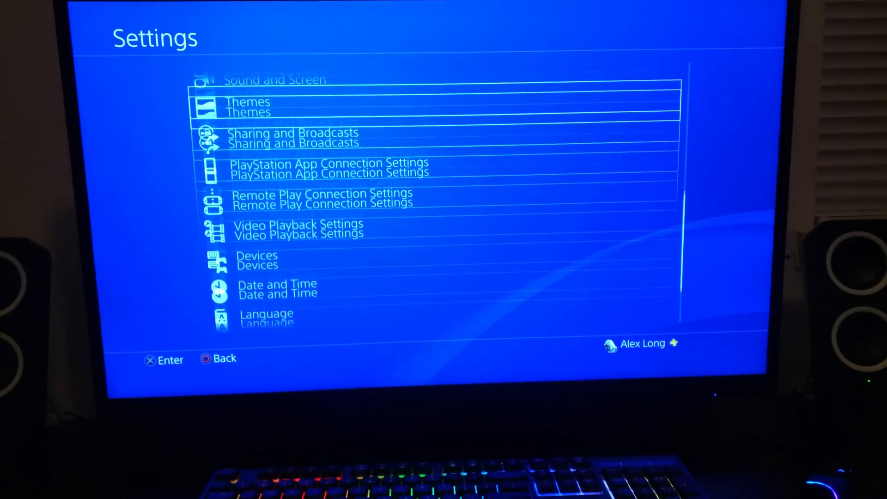
pyautogui.click(274, 79)
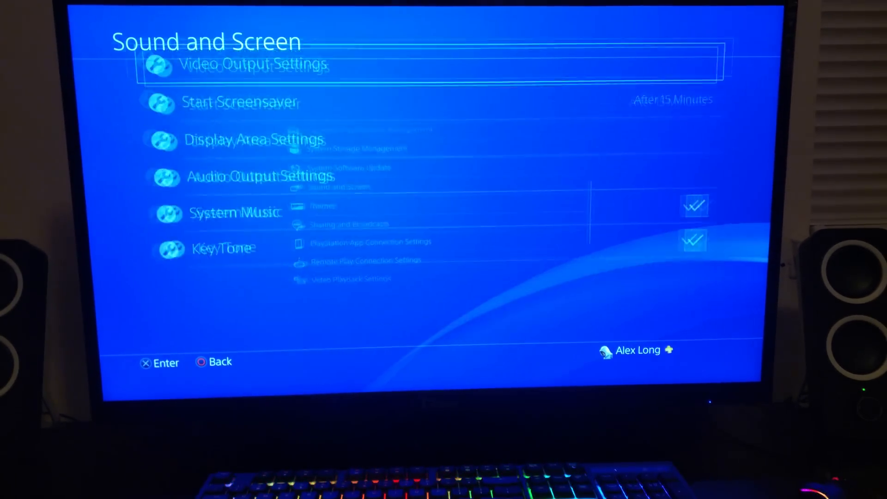
pyautogui.click(253, 64)
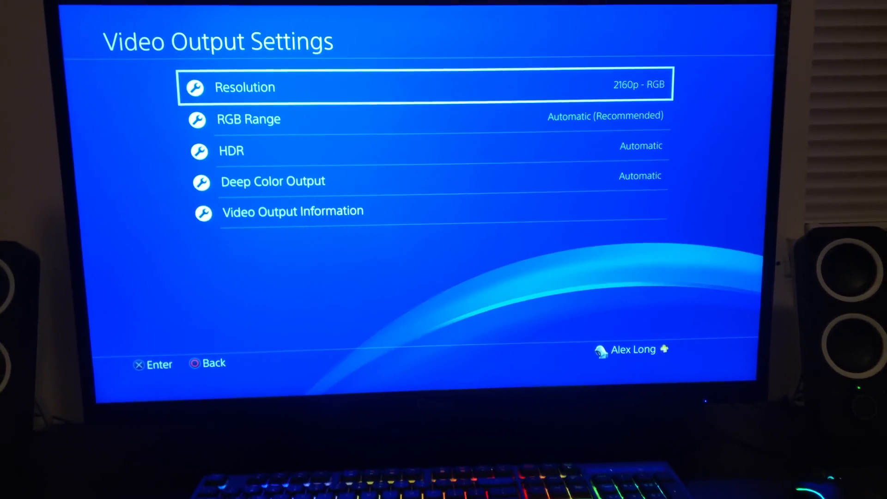
pyautogui.click(293, 211)
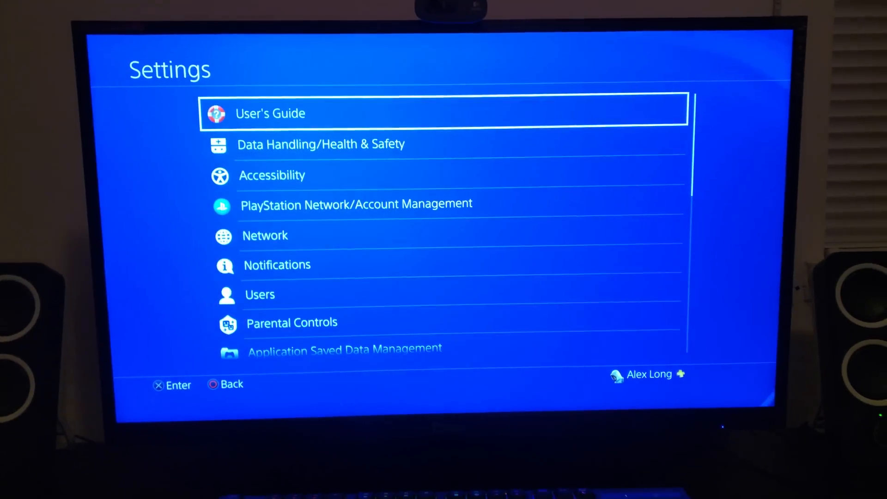
# Scroll down the Settings list toward the System entry
pyautogui.press('down')
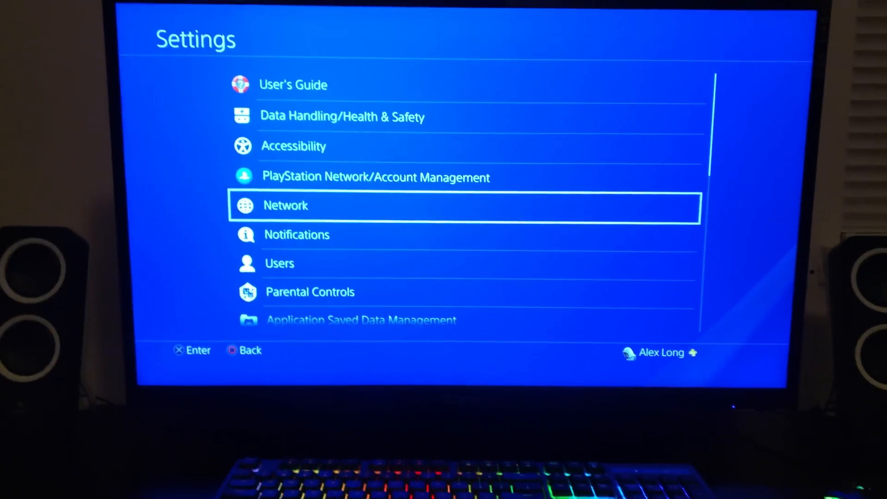
pyautogui.scroll(-3)
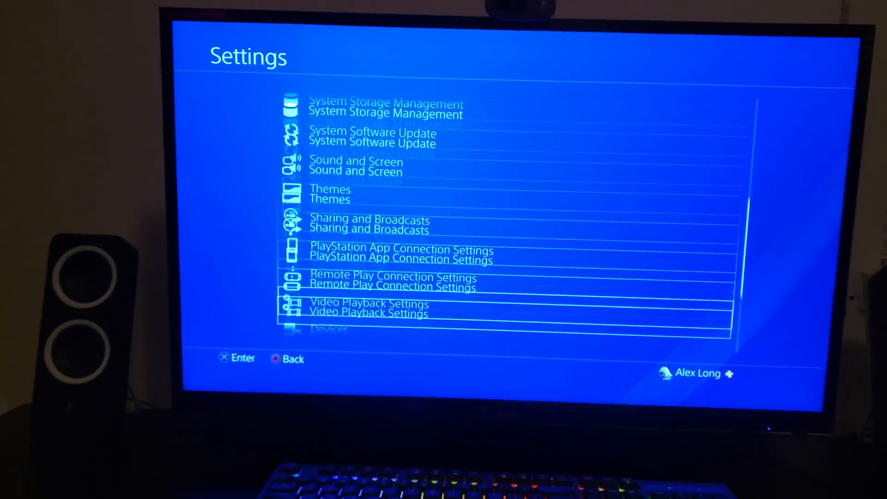
pyautogui.scroll(-3)
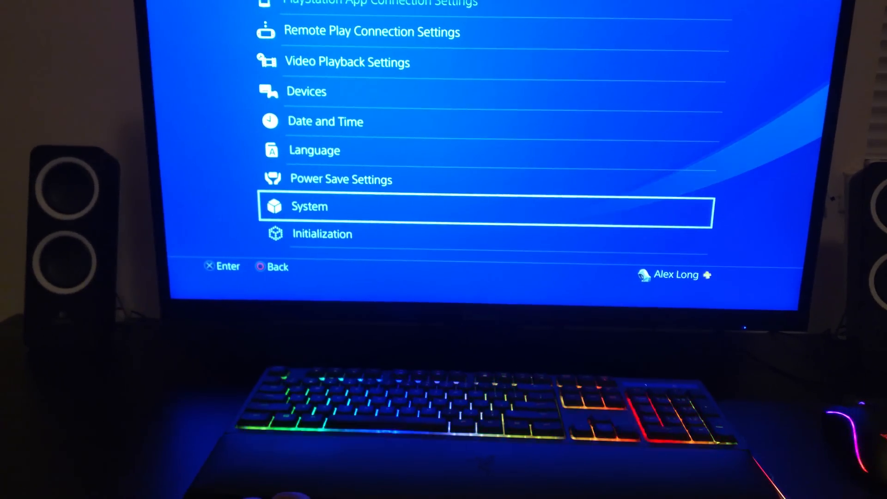
pyautogui.press('up')
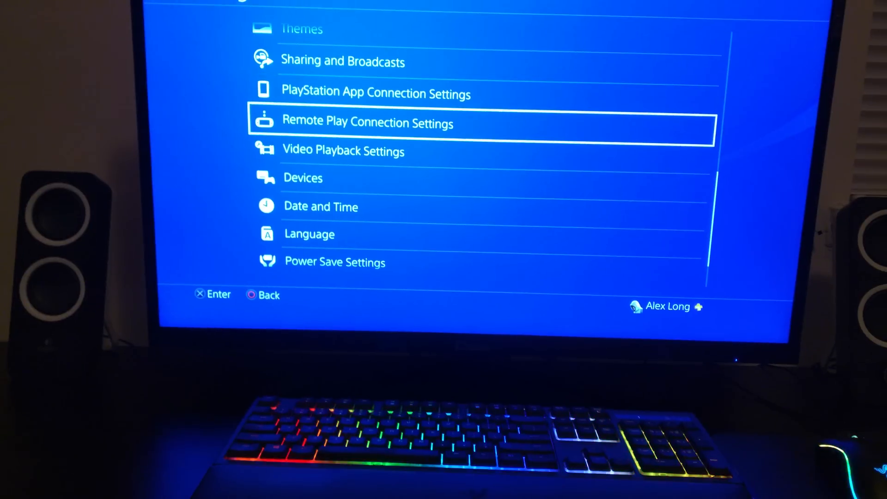
pyautogui.scroll(-3)
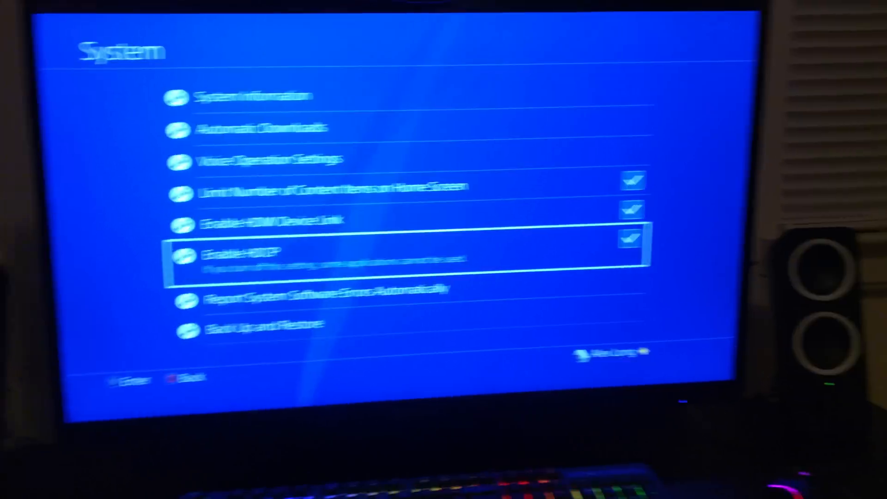
# Uncheck Enable HDCP and confirm with Yes so the change applies
pyautogui.click(393, 255)
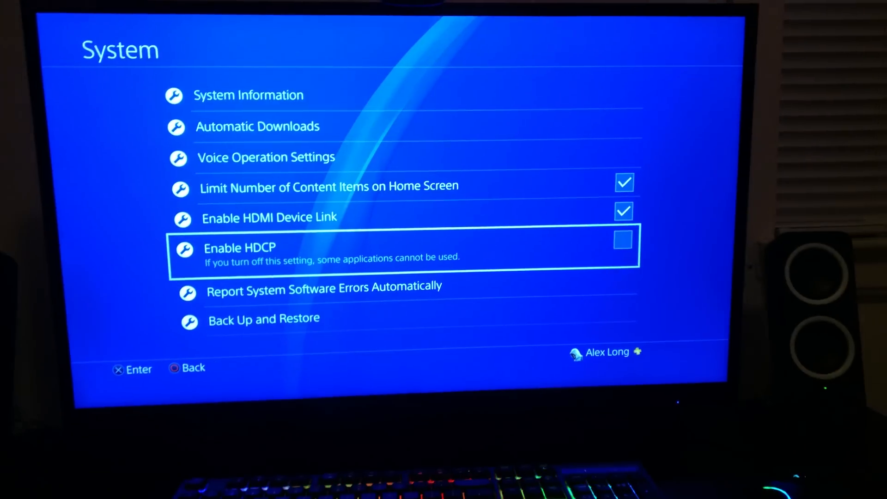
pyautogui.click(239, 248)
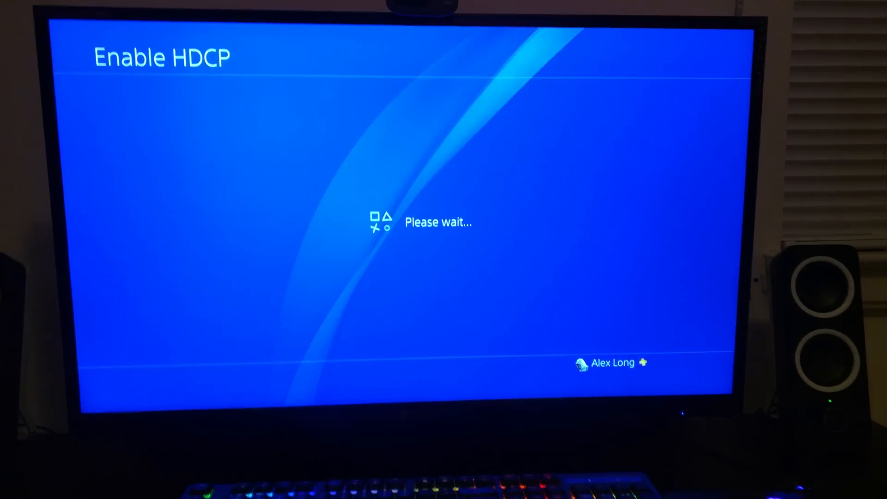